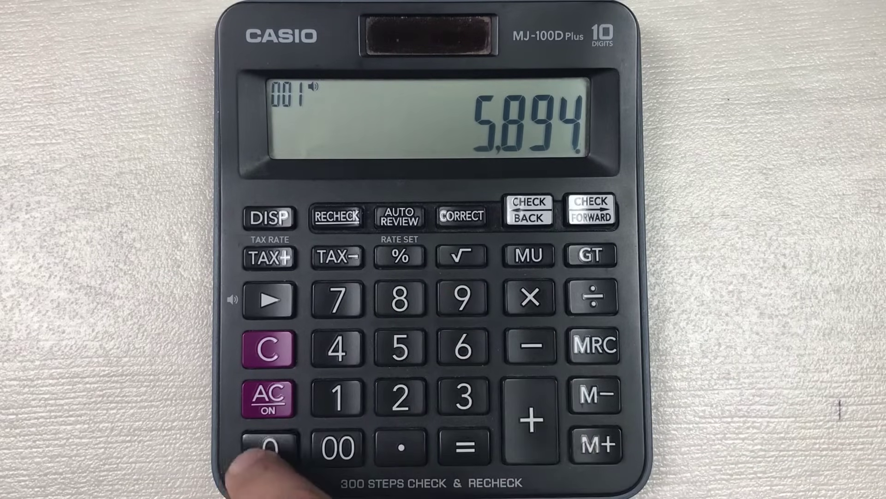
left_click(272, 450)
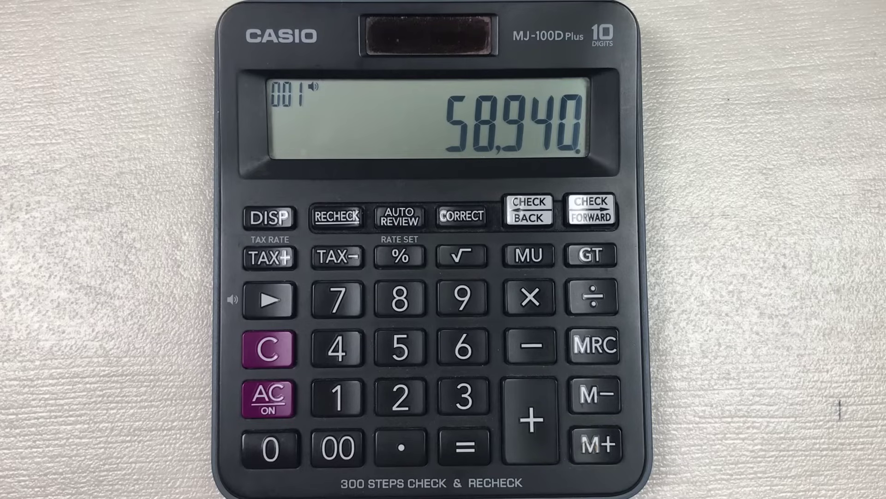